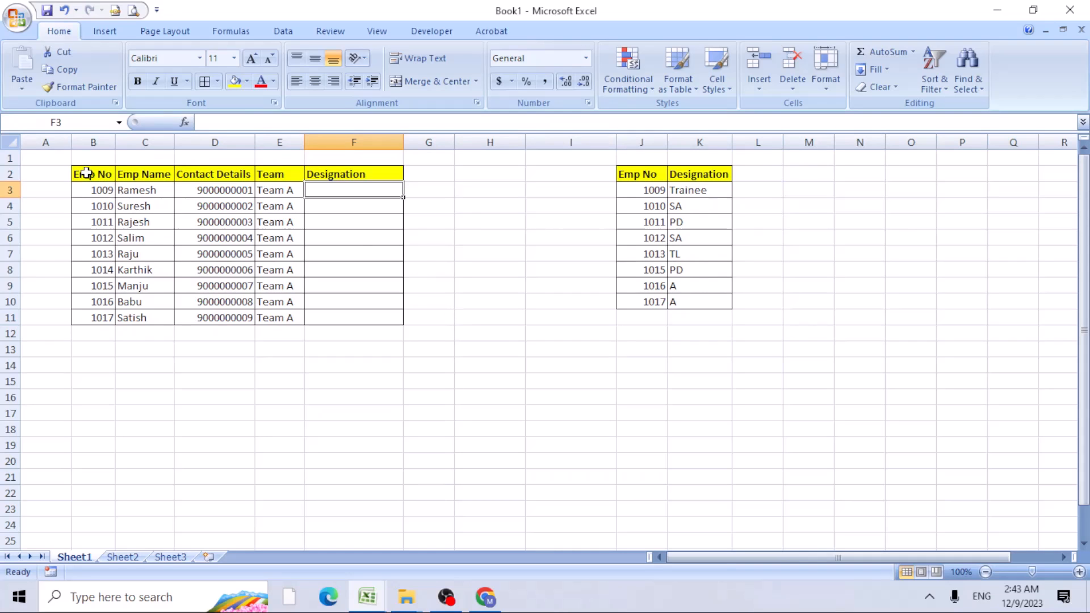
Highlight the empty Designation range and start =VLOOKUP( in cell F3
left_click_drag(92, 174, 353, 286)
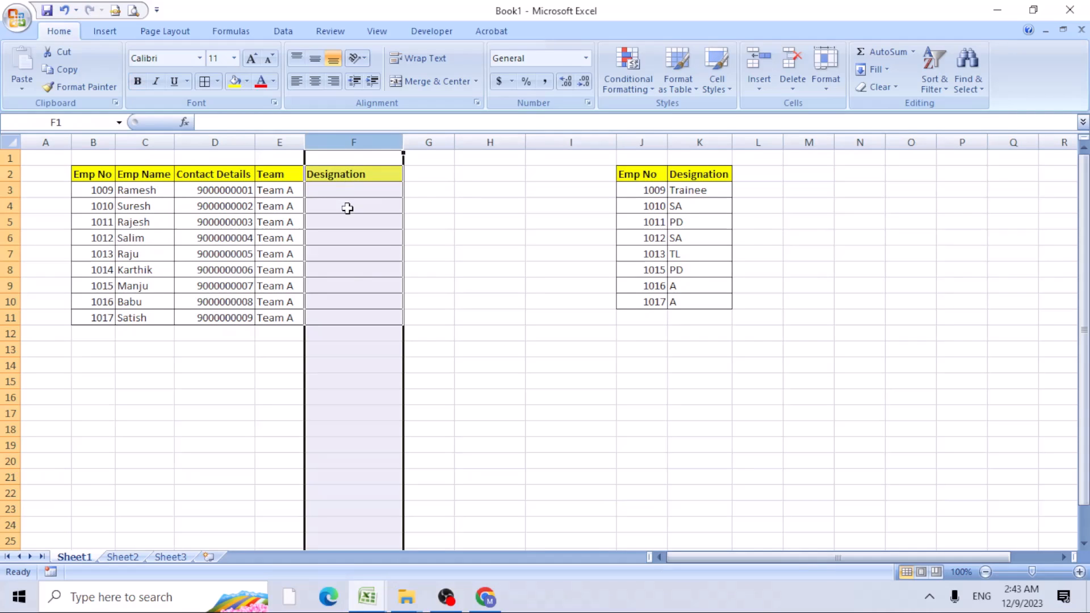
mouse_move(429, 205)
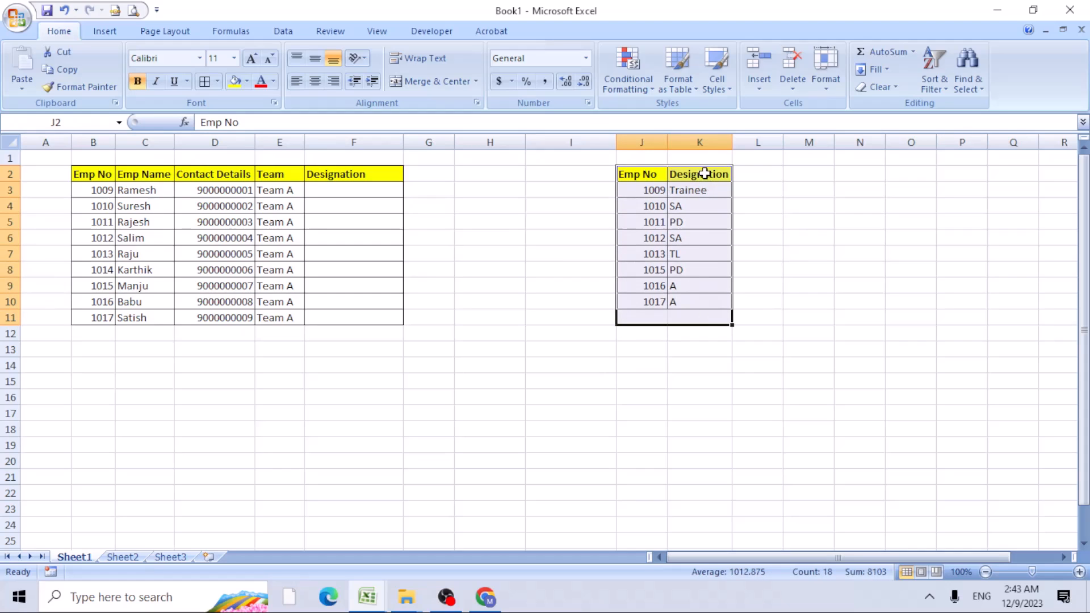
mouse_move(347, 191)
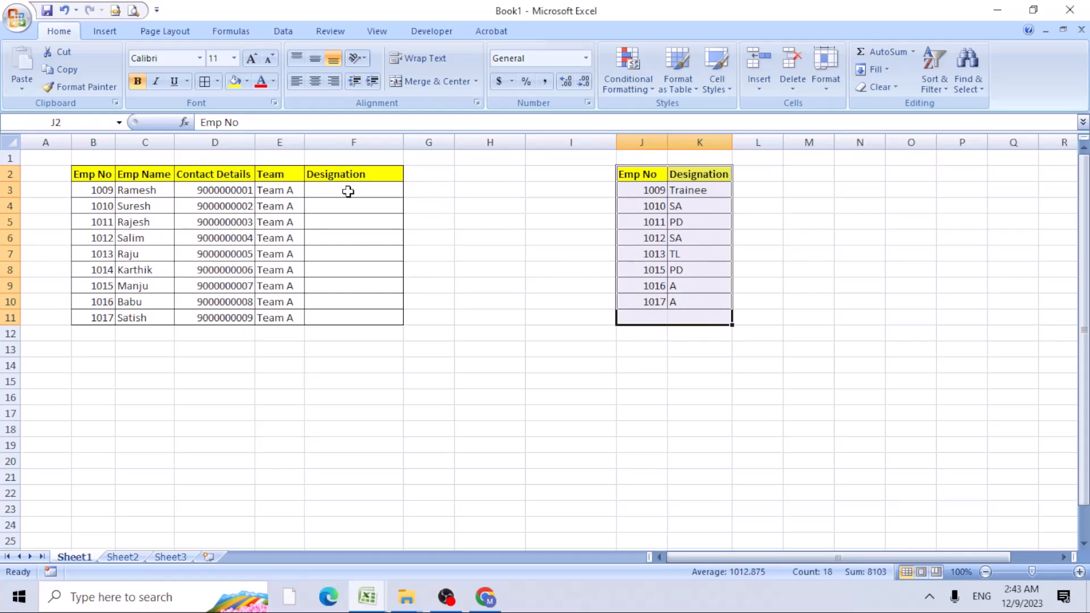
type("=v")
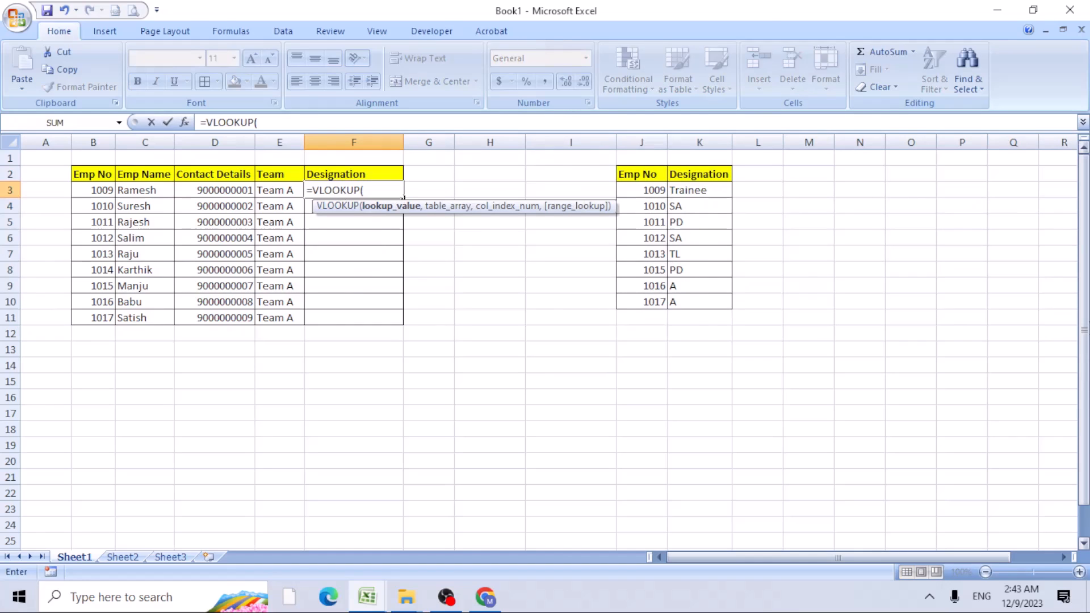
Complete the lookup of B3 in absolute range $J$2:$K$10, returning column 2 with exact match (0)
left_click(184, 122)
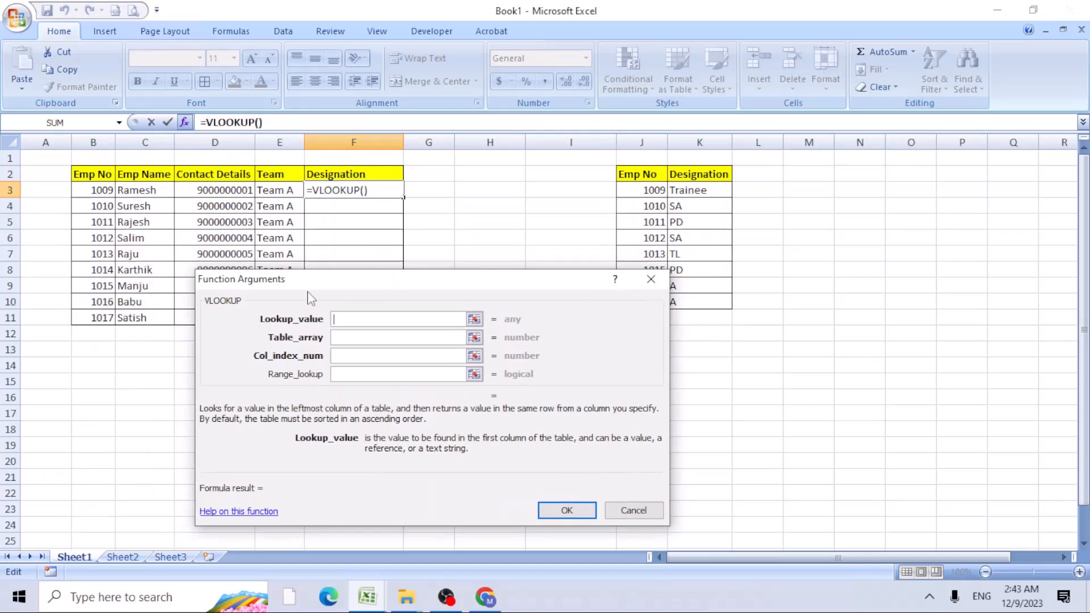
type("B3")
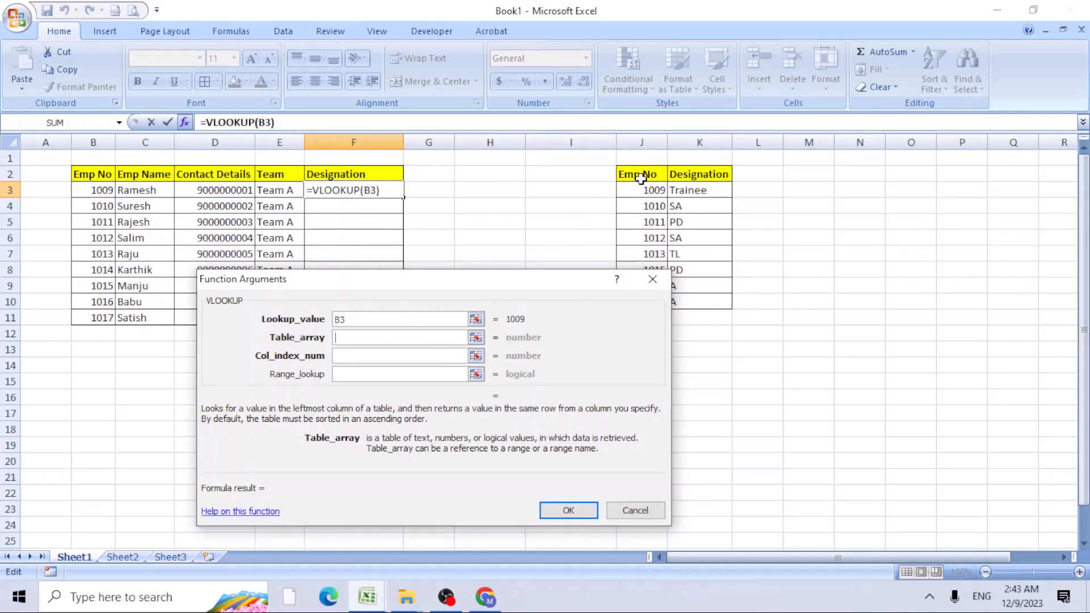
left_click_drag(617, 174, 730, 299)
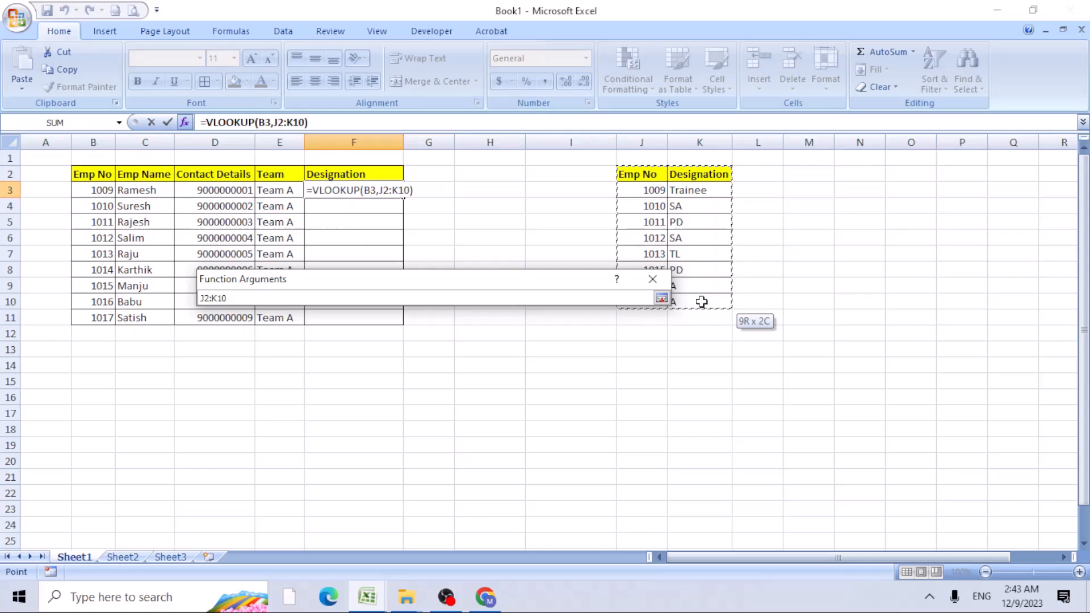
left_click(661, 297)
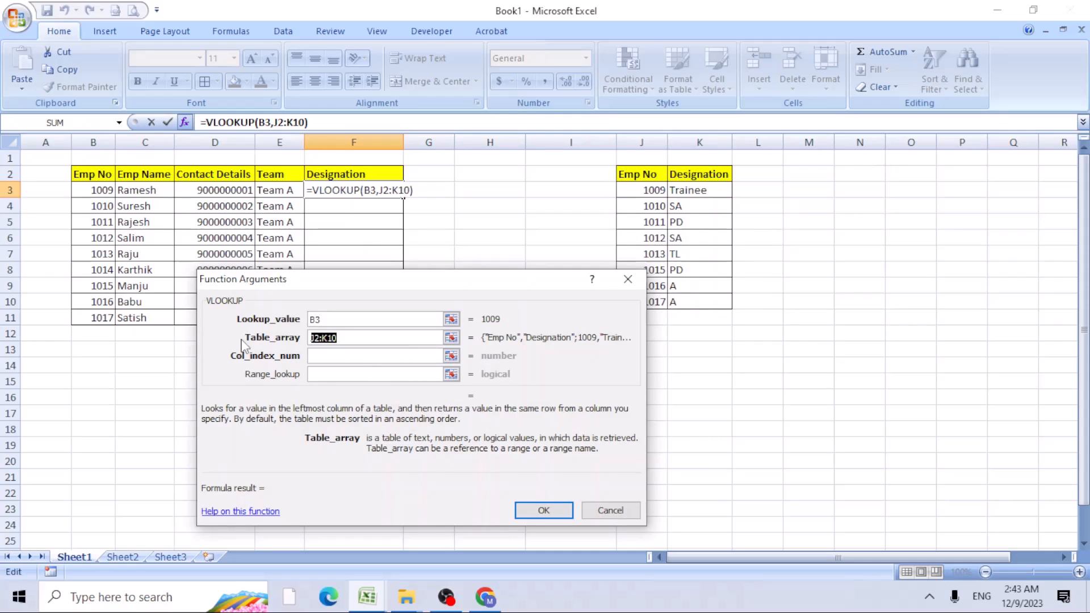
key("F4")
type("0")
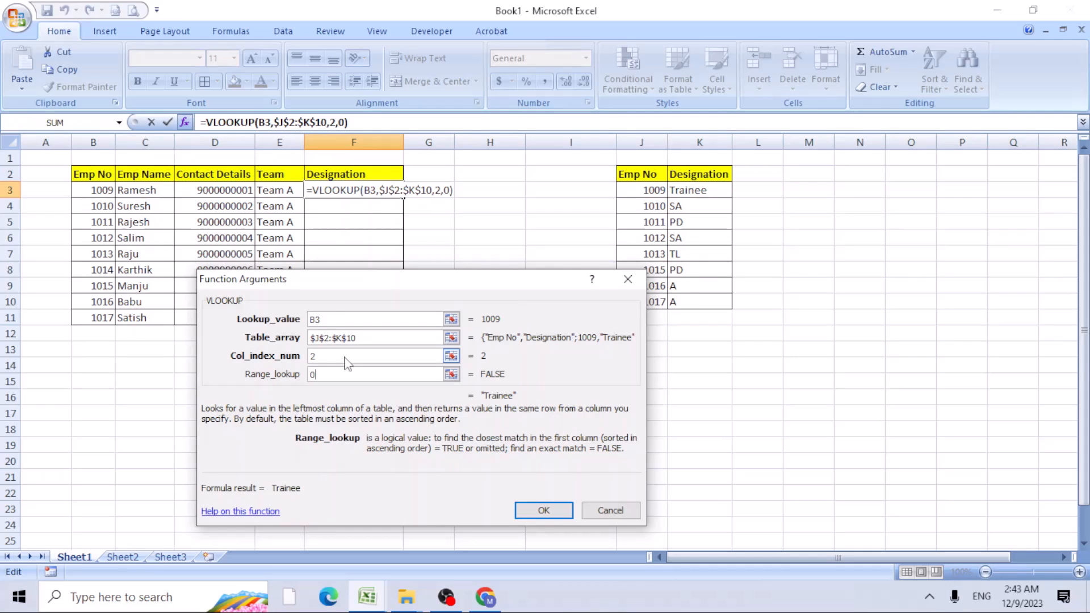
left_click(544, 509)
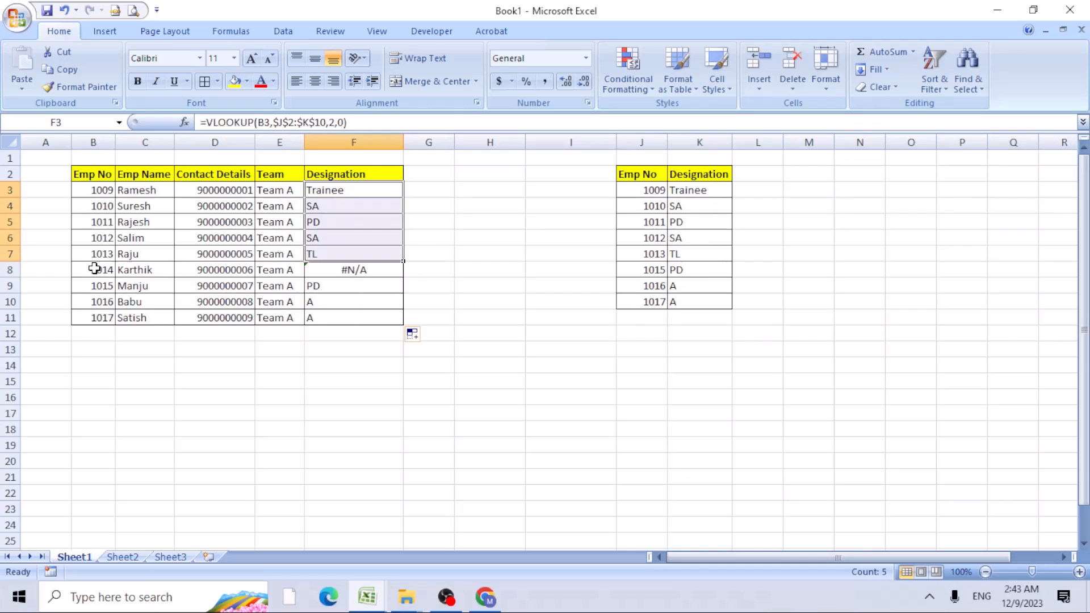
Trace the #N/A in row 8: employee 1014 in B8 is absent from the J3:K10 reference table
left_click(93, 270)
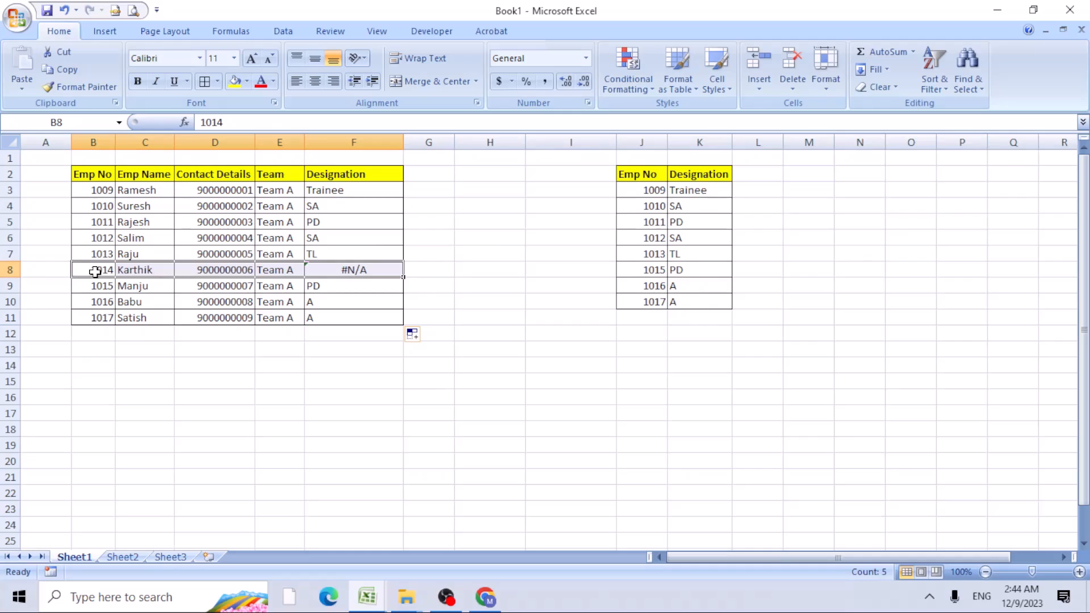
left_click_drag(642, 189, 699, 301)
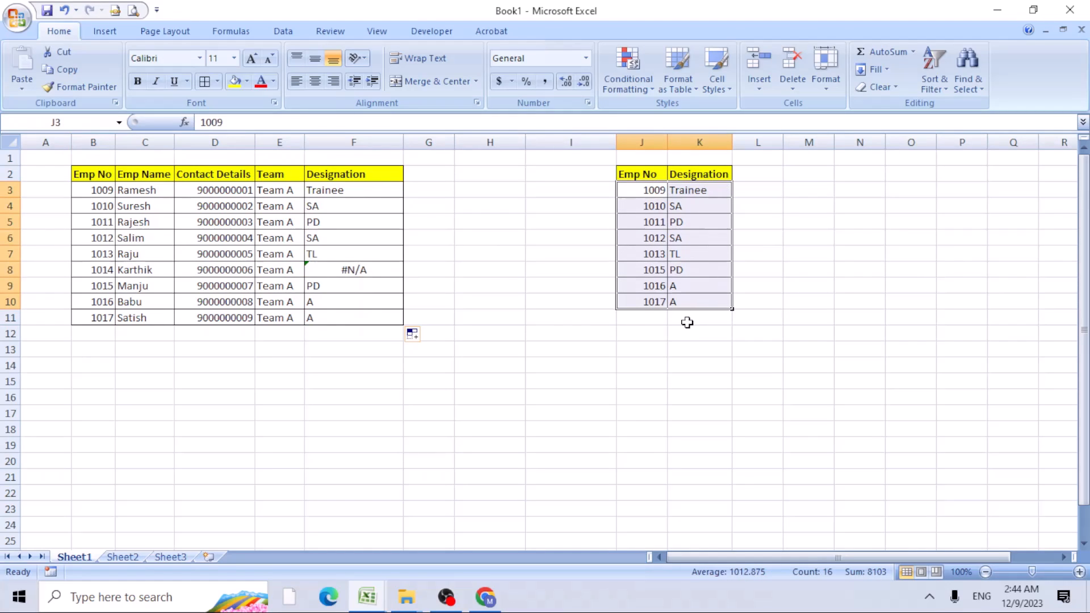
left_click(353, 270)
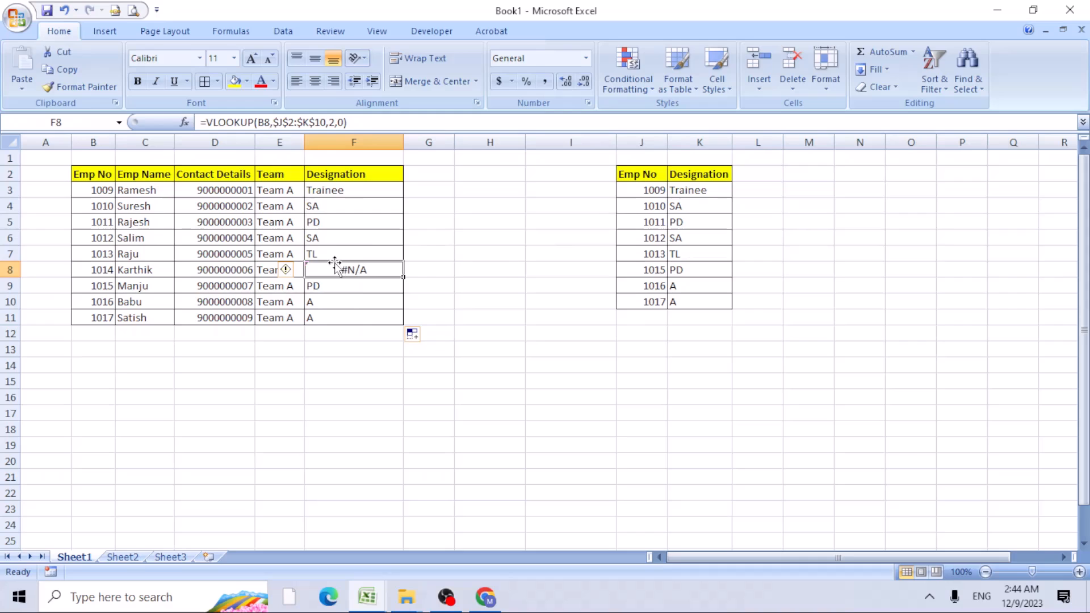
Rewrite F3 as IFERROR(VLOOKUP(...),"") and accept Excel's parenthesis correction prompt
left_click(353, 189)
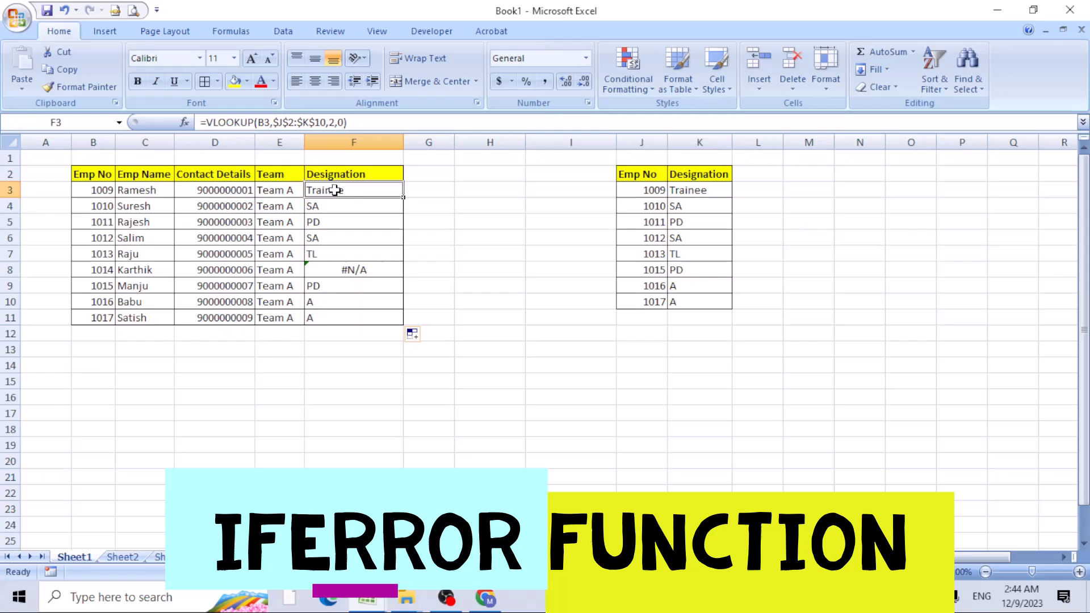
double_click(323, 190)
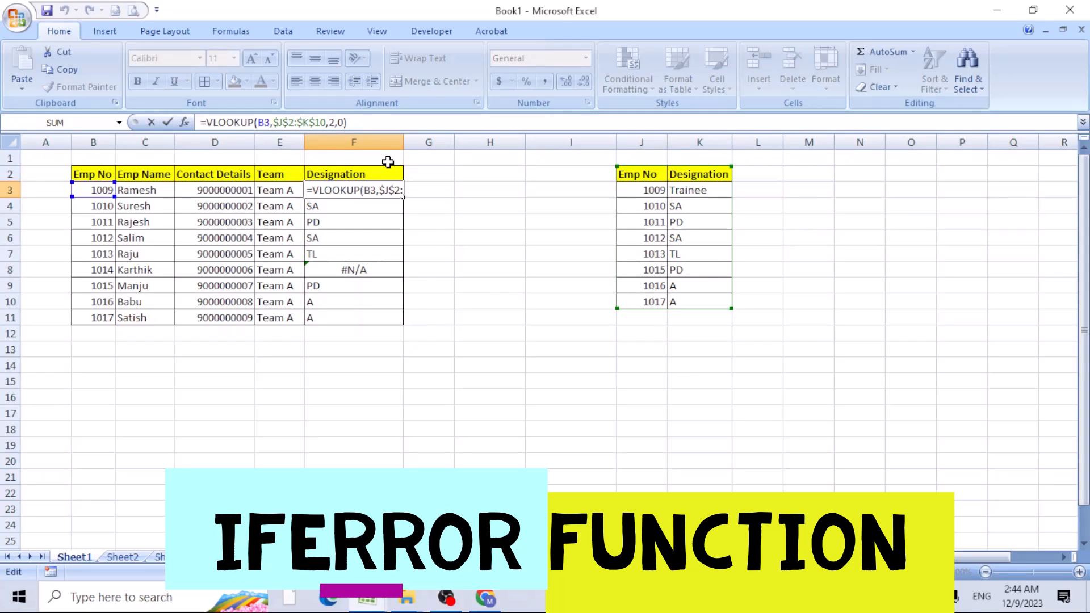
type("if")
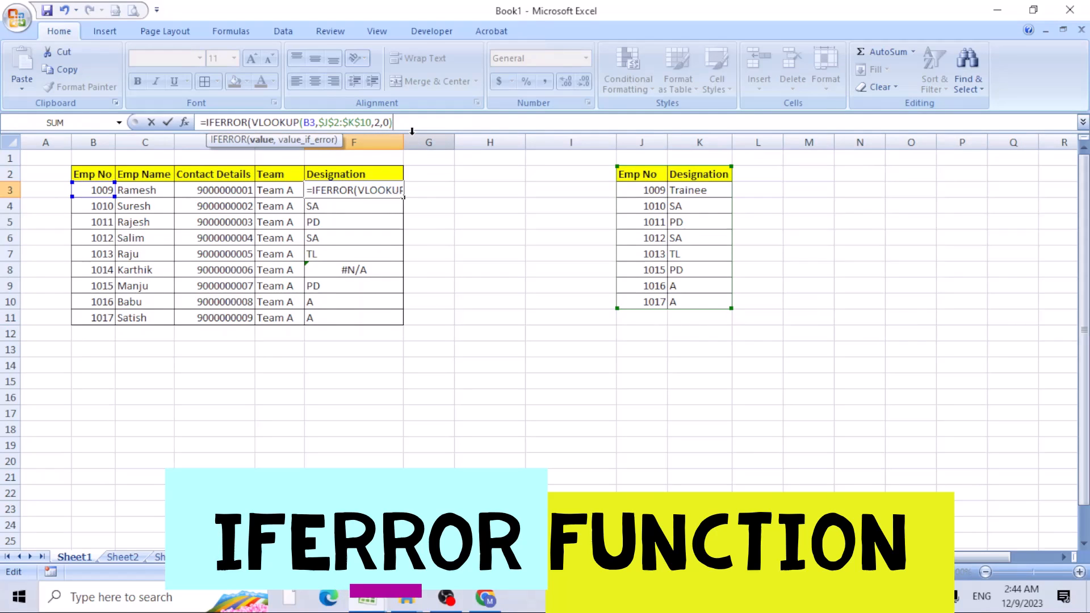
type(",\"")
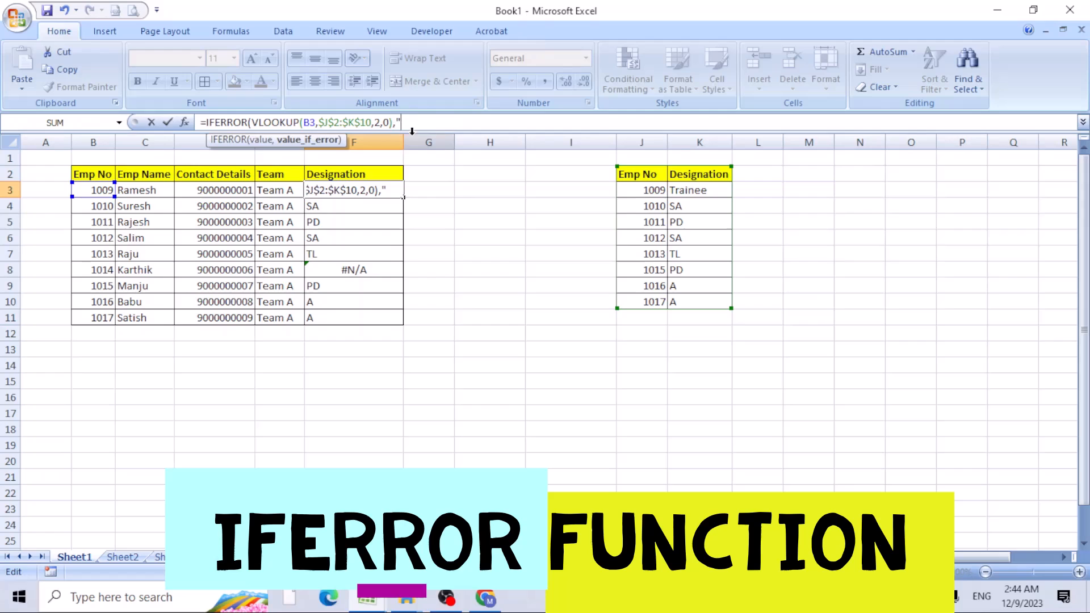
key("enter")
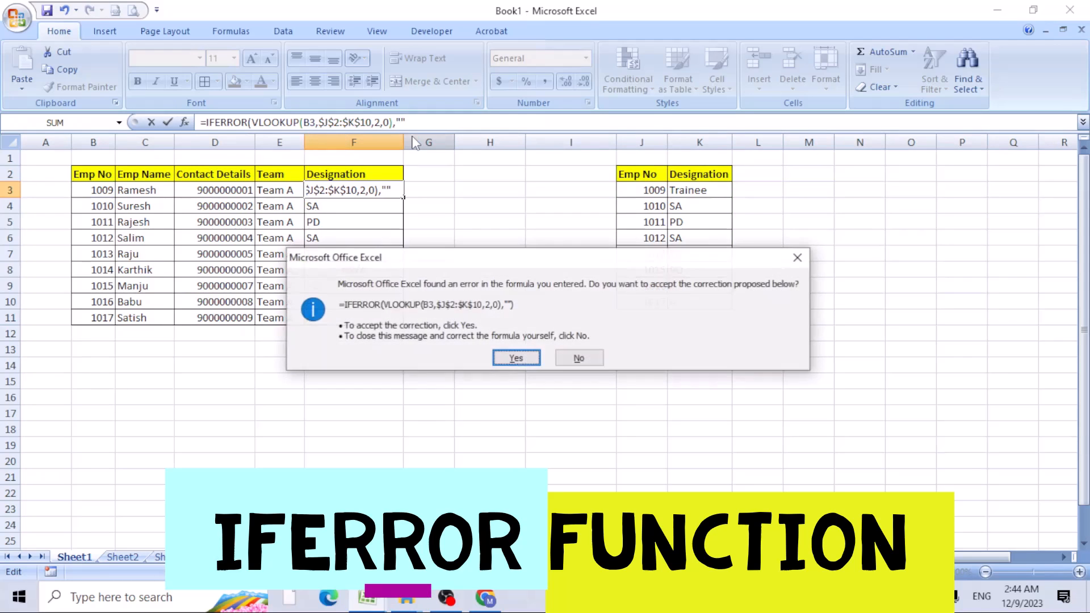
left_click(515, 357)
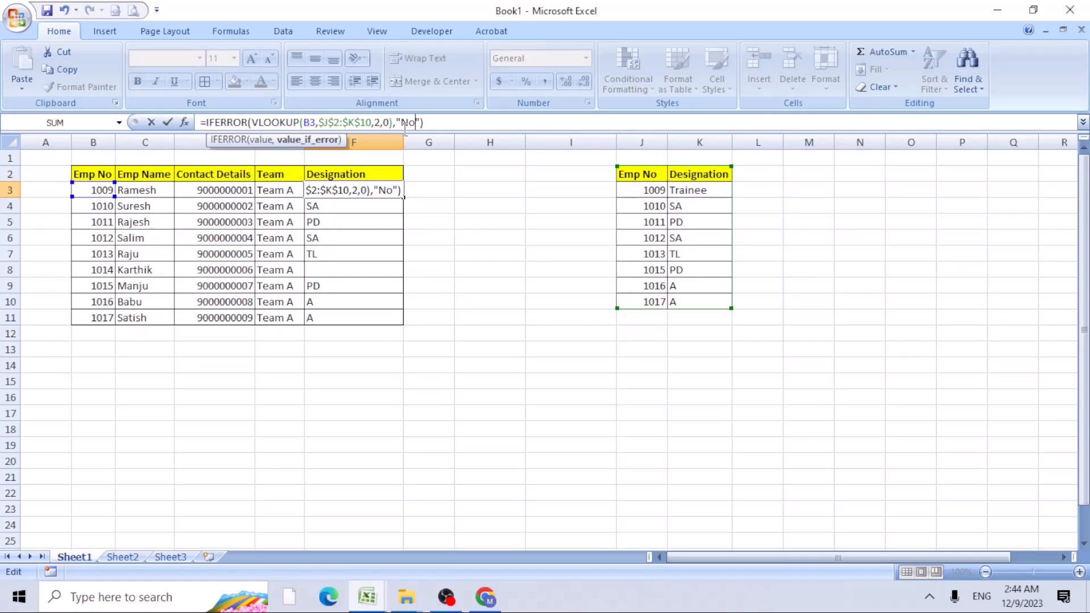
Change the IFERROR fallback in F3 to "No Data Available" and fill it down to F11
type("Data Available")
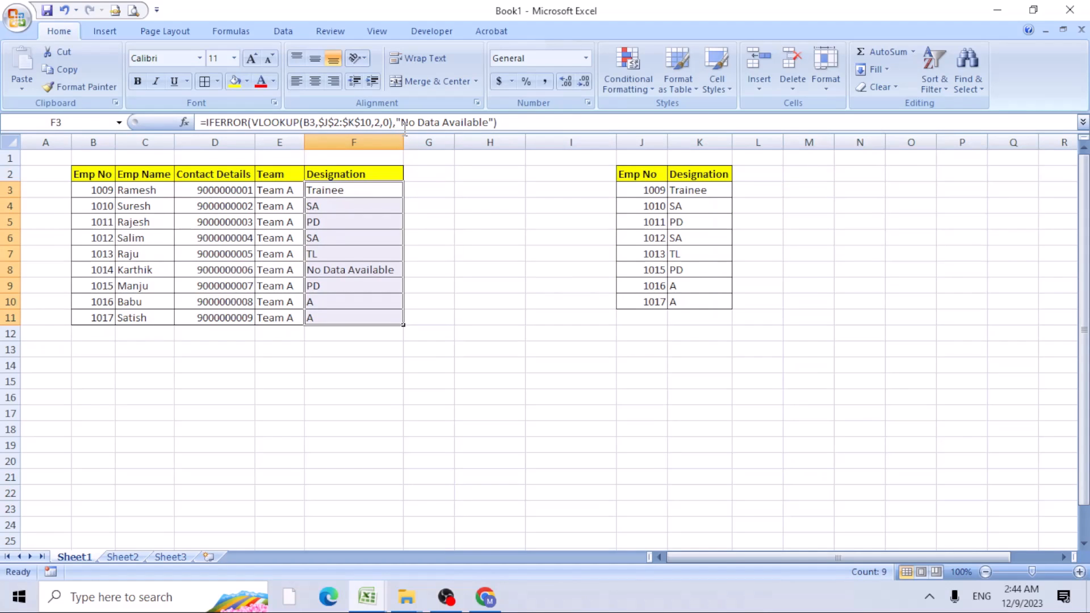
left_click(353, 271)
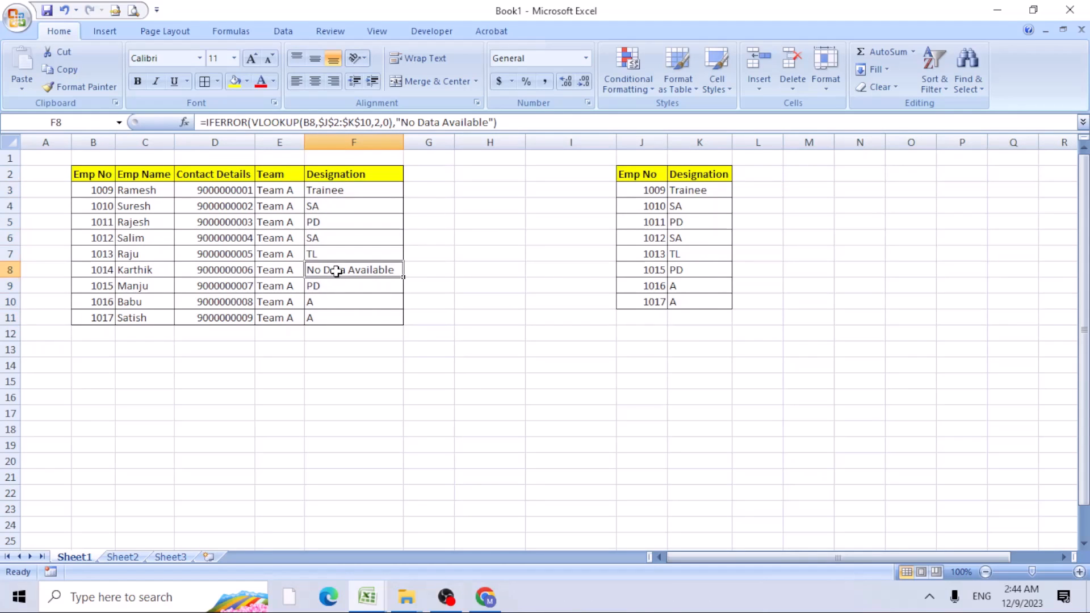
double_click(353, 271)
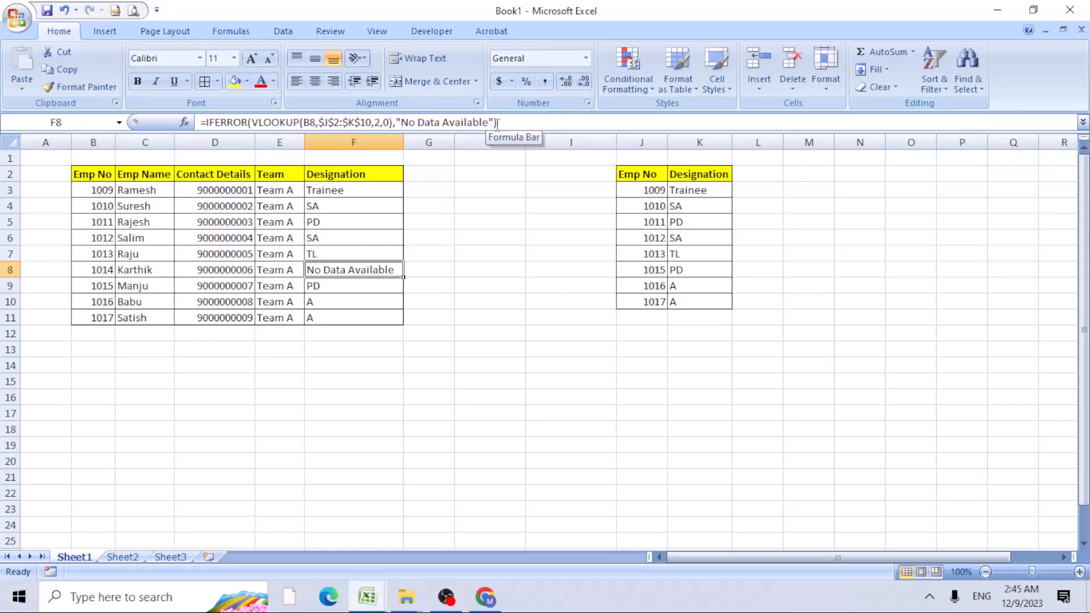
mouse_move(376, 239)
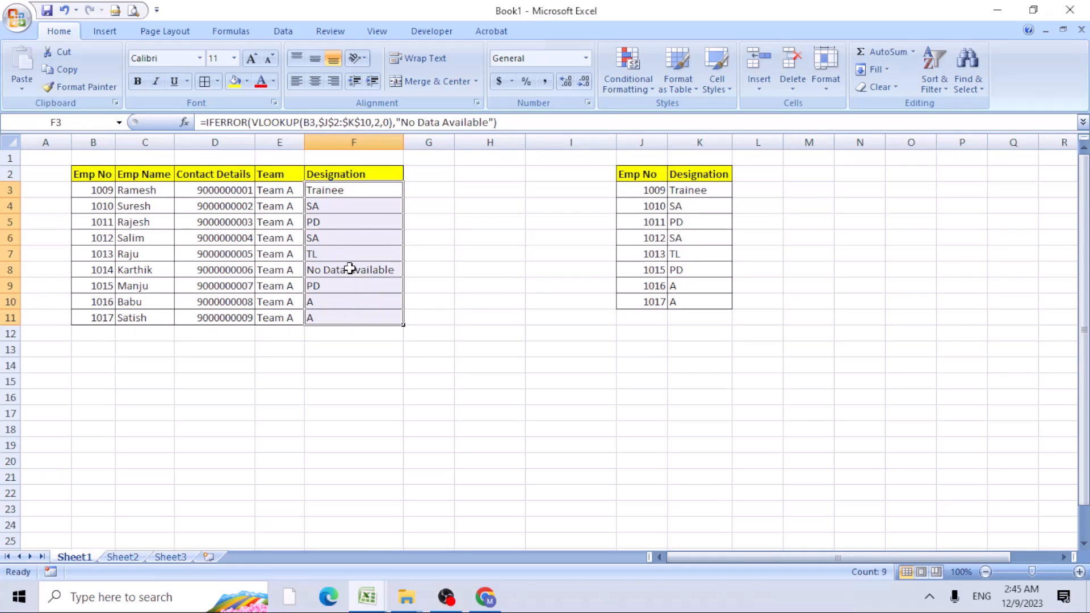
left_click(353, 270)
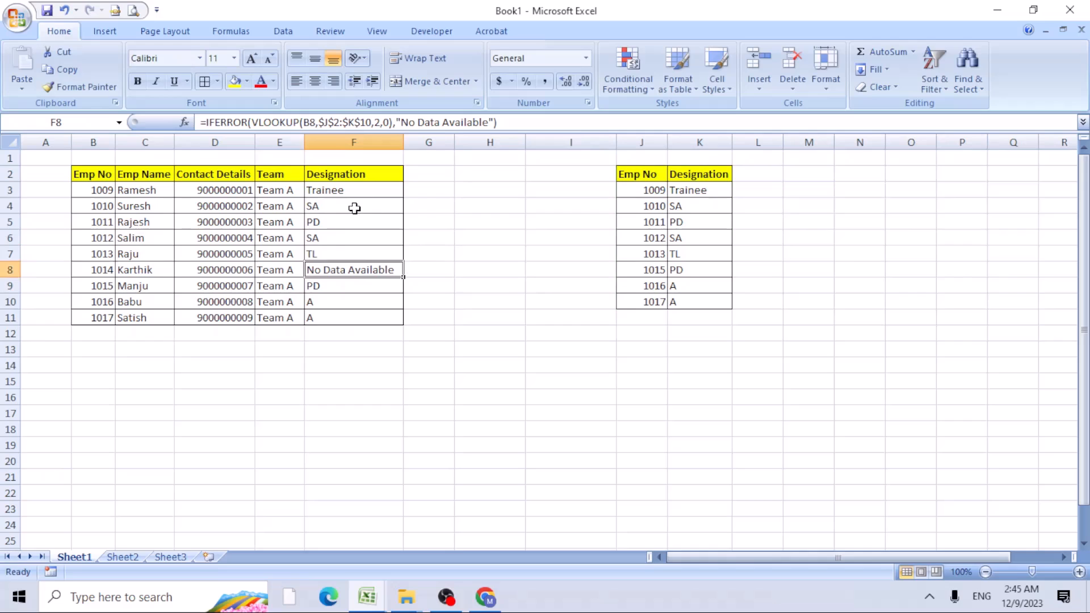